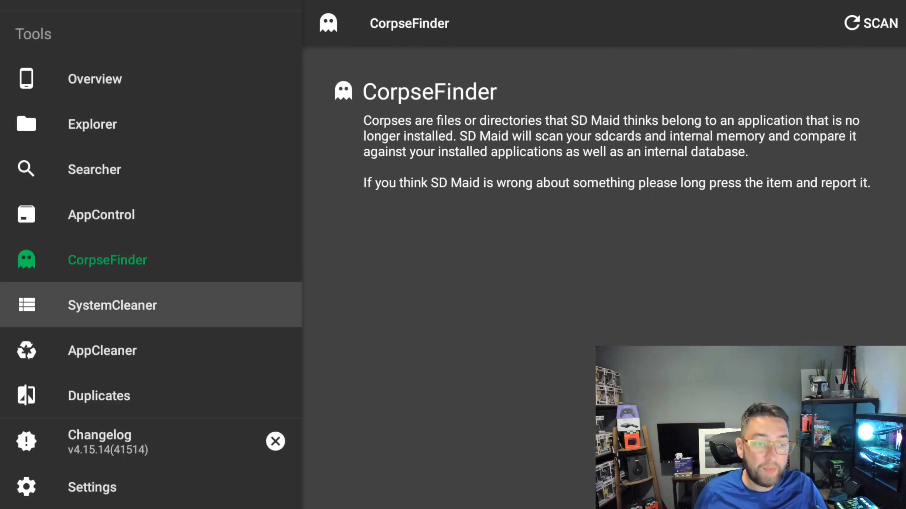
Review the SystemCleaner, AppCleaner and Duplicates tool pages, then return to the QuickAccess overview.
left_click(113, 305)
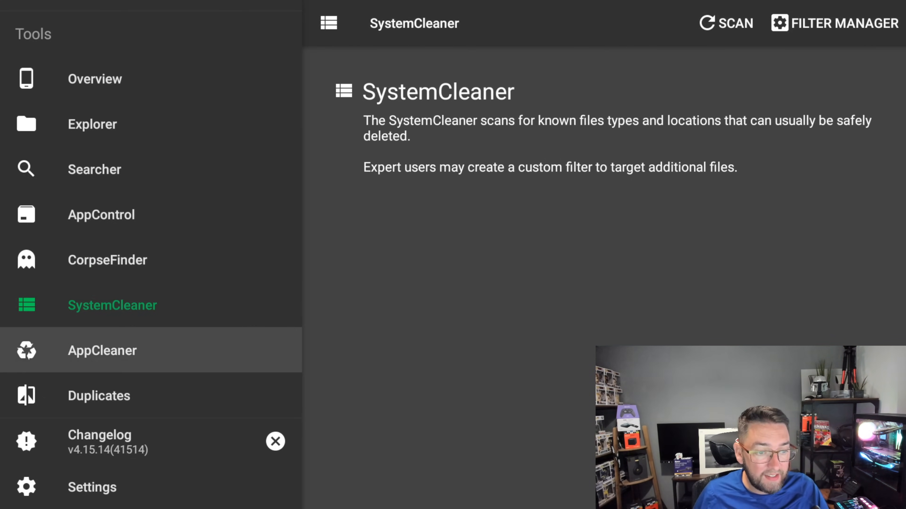
left_click(102, 350)
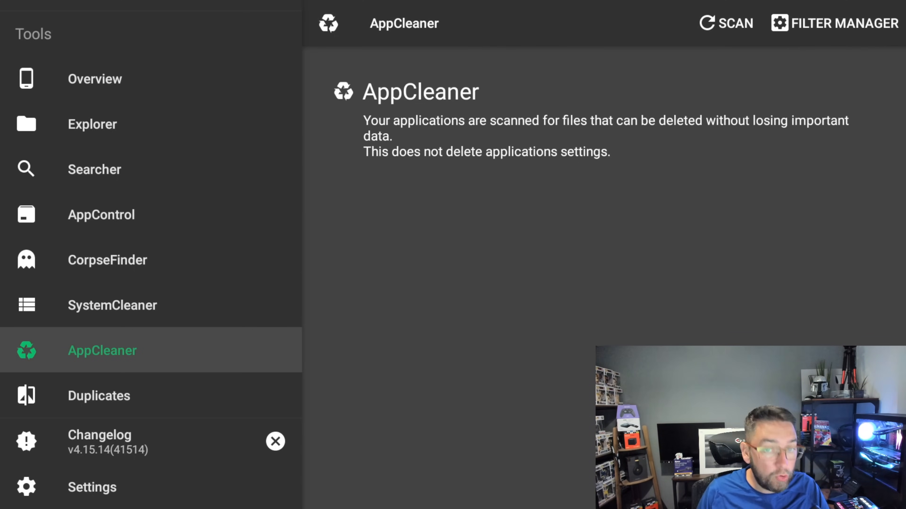
left_click(99, 395)
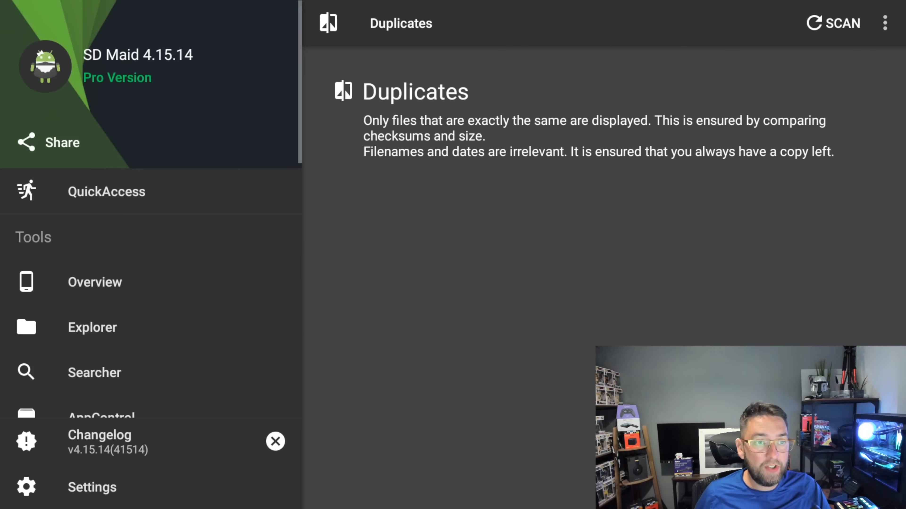
left_click(106, 191)
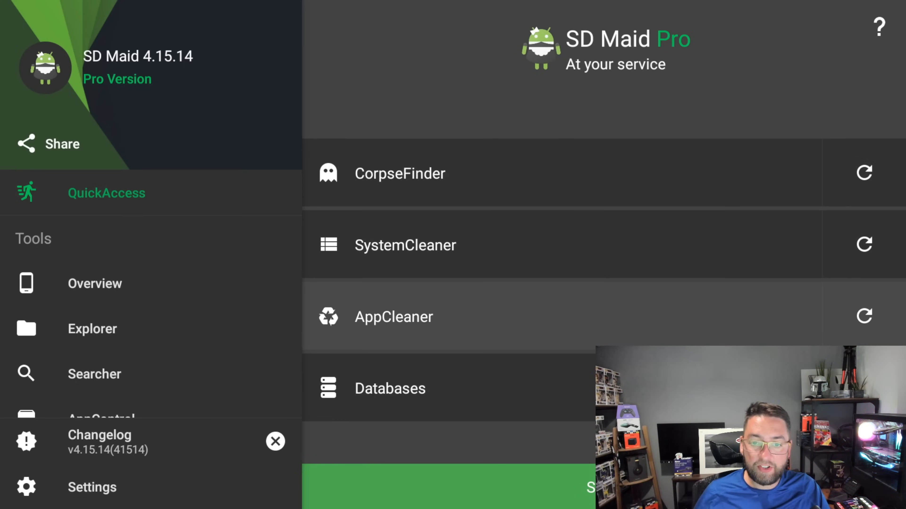
Run the QuickAccess cleanup to clear leftover files to 0 B, then show the found Kodi databases.
left_click(448, 487)
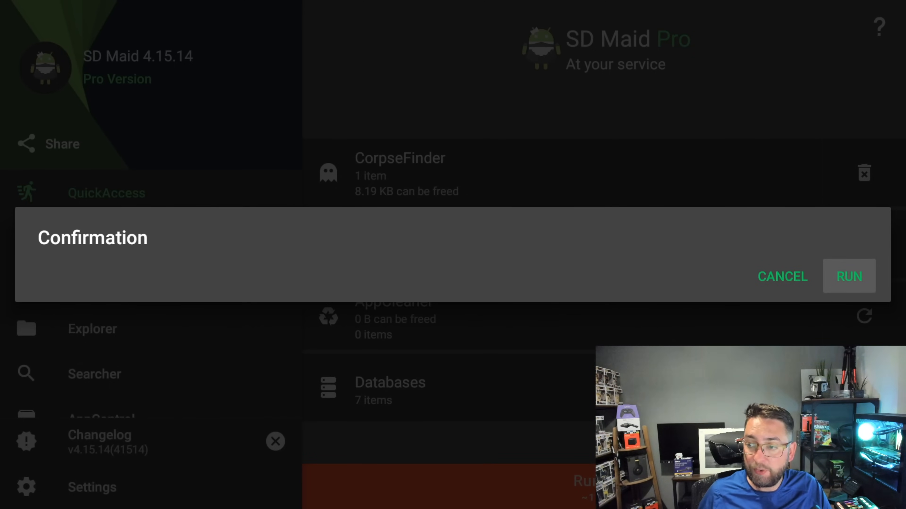
left_click(849, 276)
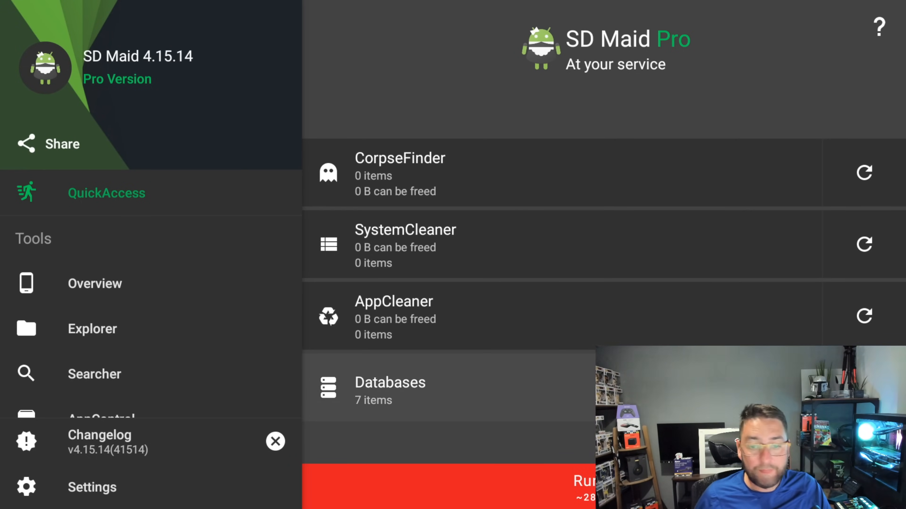
left_click(390, 390)
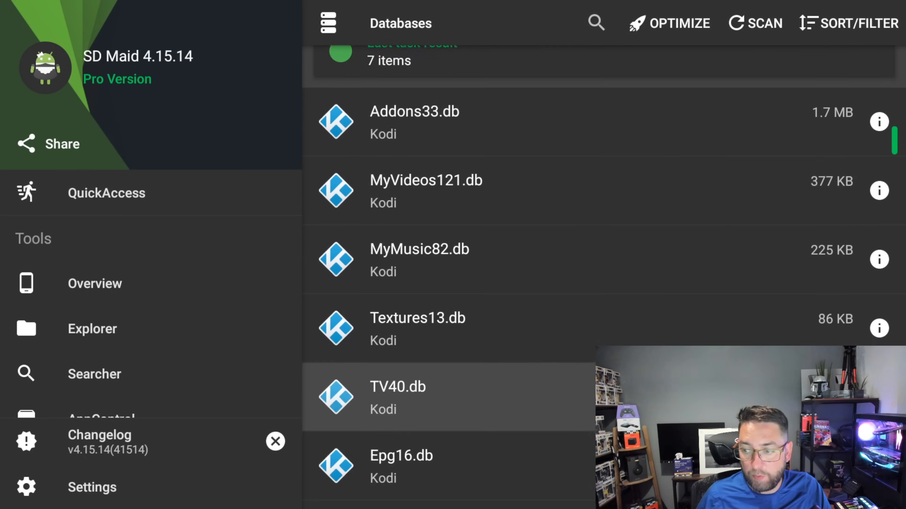
Scroll through the Databases list before leaving SD Maid for the Fire TV home screen.
scroll("down", 3)
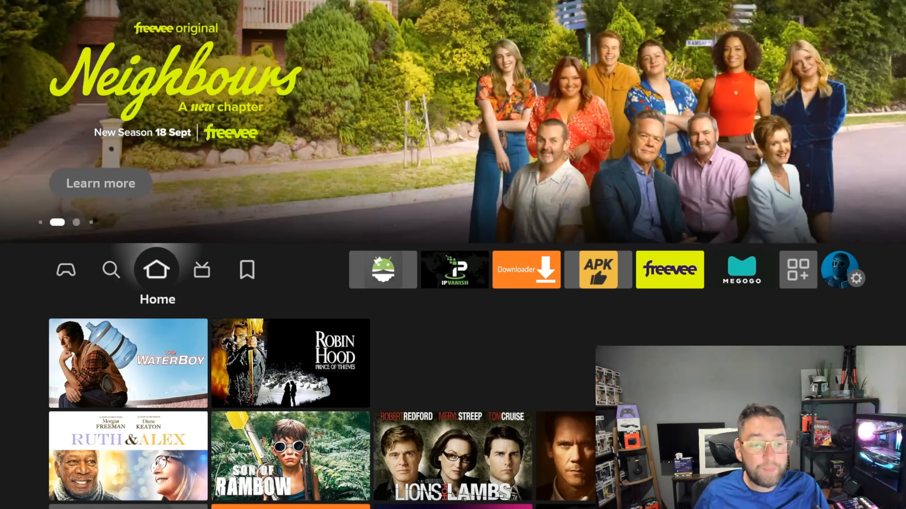
left_click(111, 269)
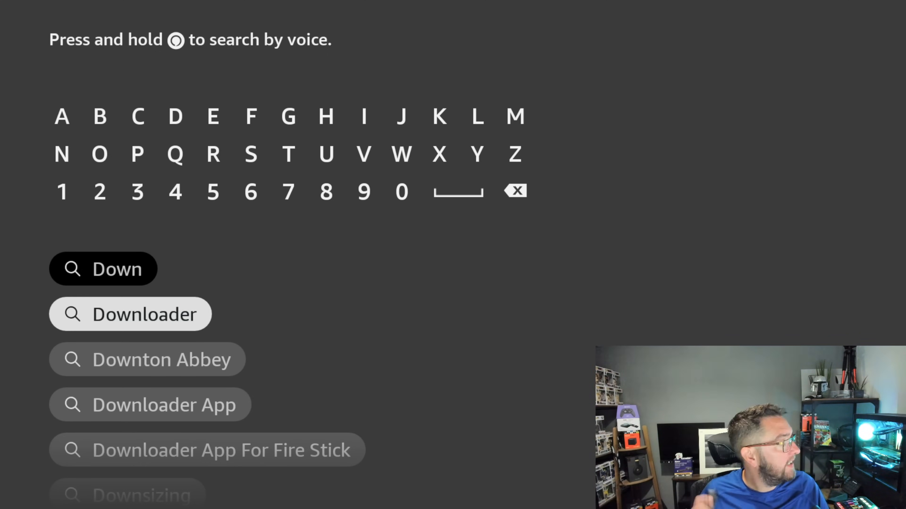
left_click(131, 315)
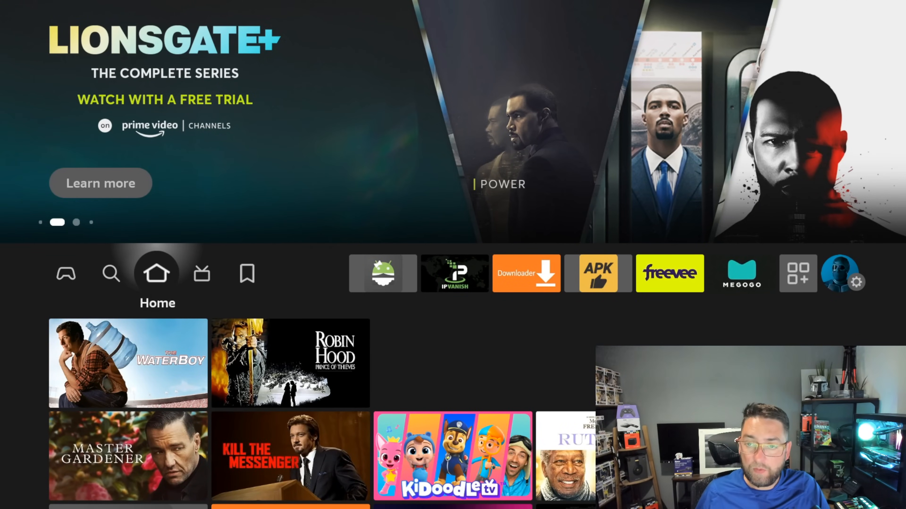
left_click(597, 274)
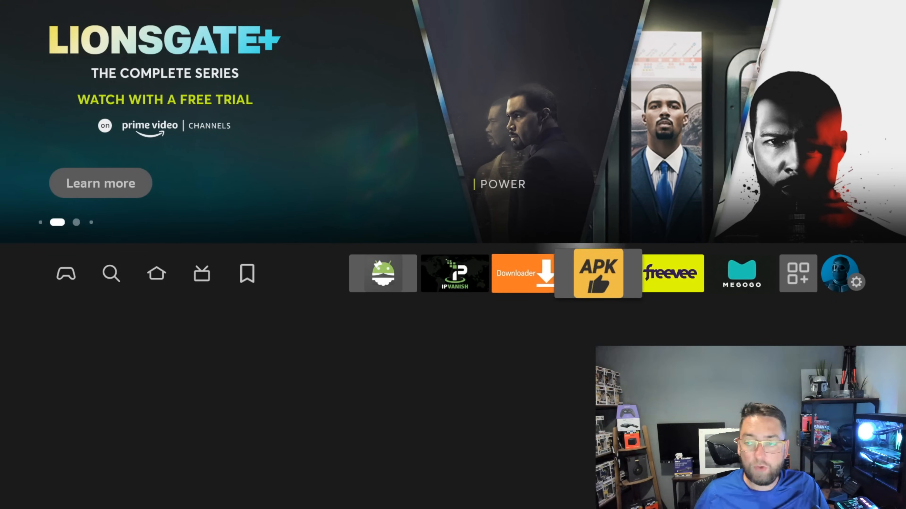
left_click(844, 273)
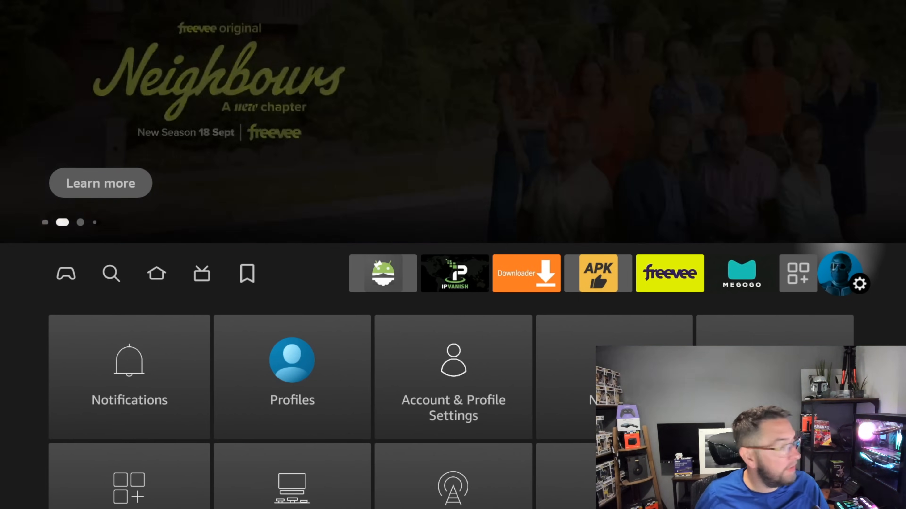
scroll("down", 3)
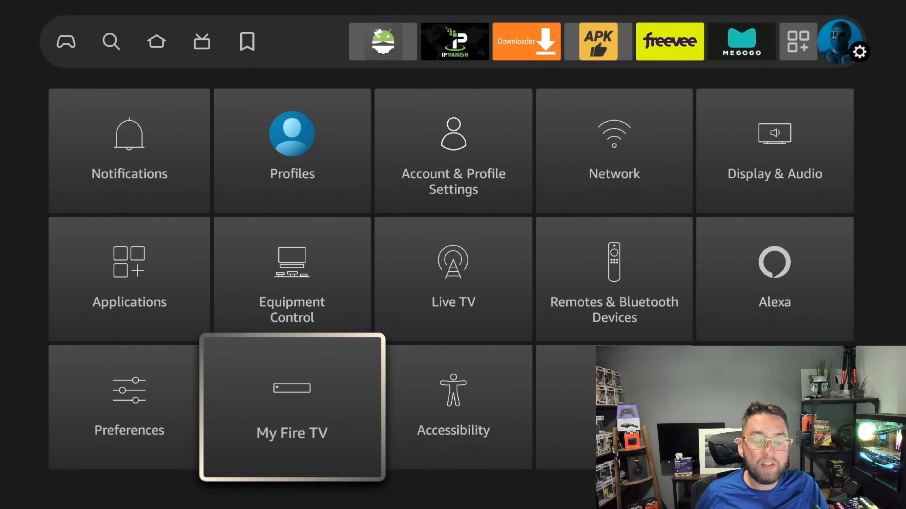
left_click(291, 408)
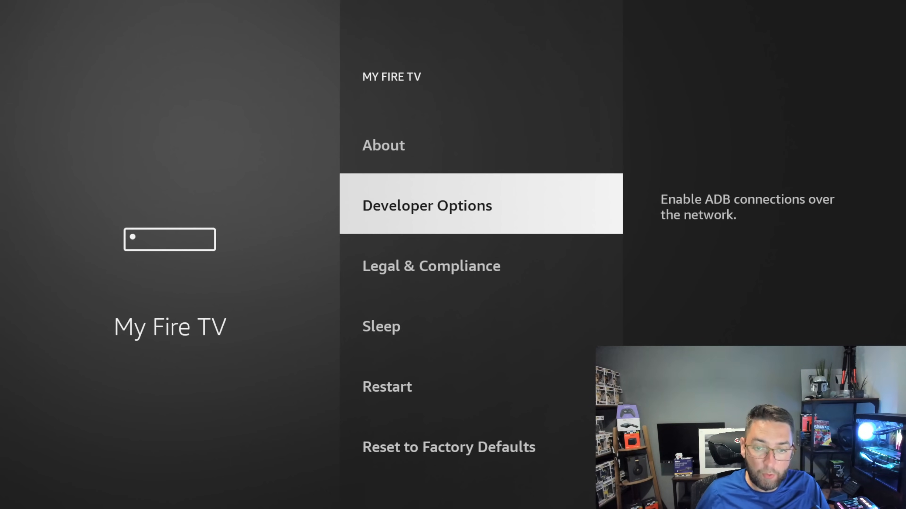
left_click(427, 205)
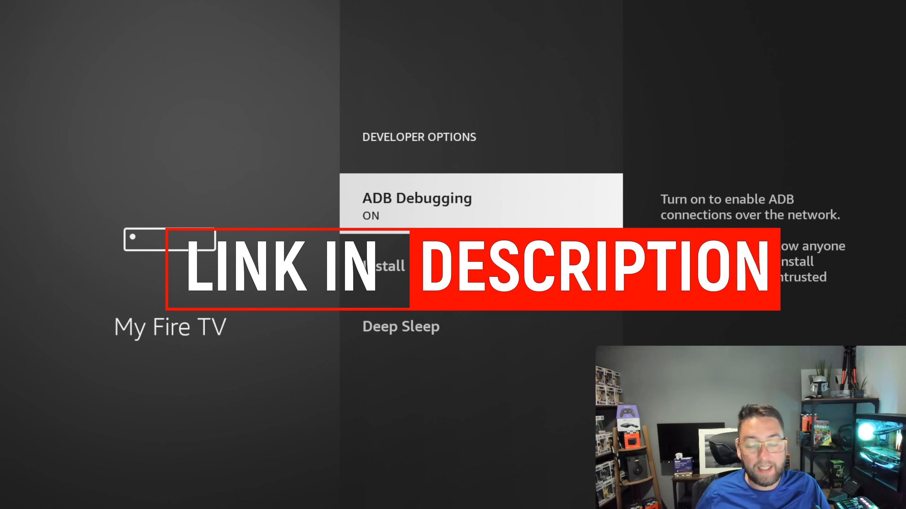
key("Down")
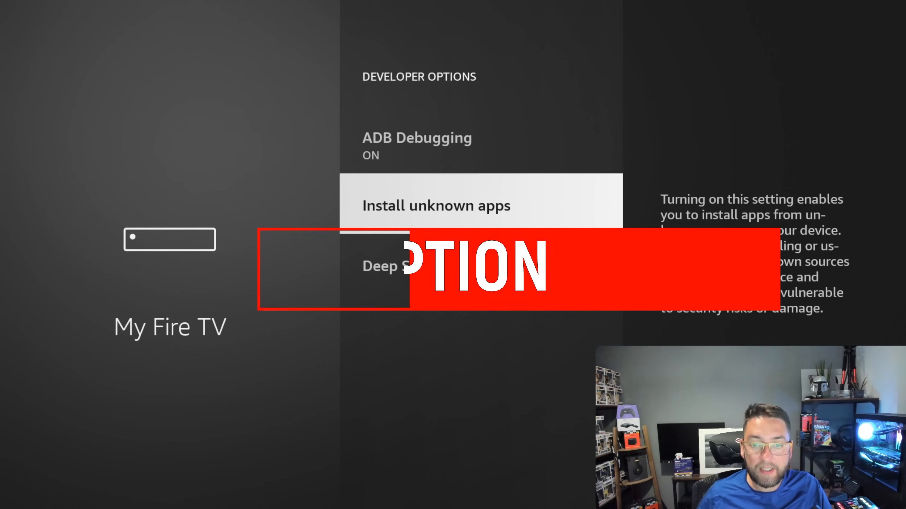
left_click(480, 206)
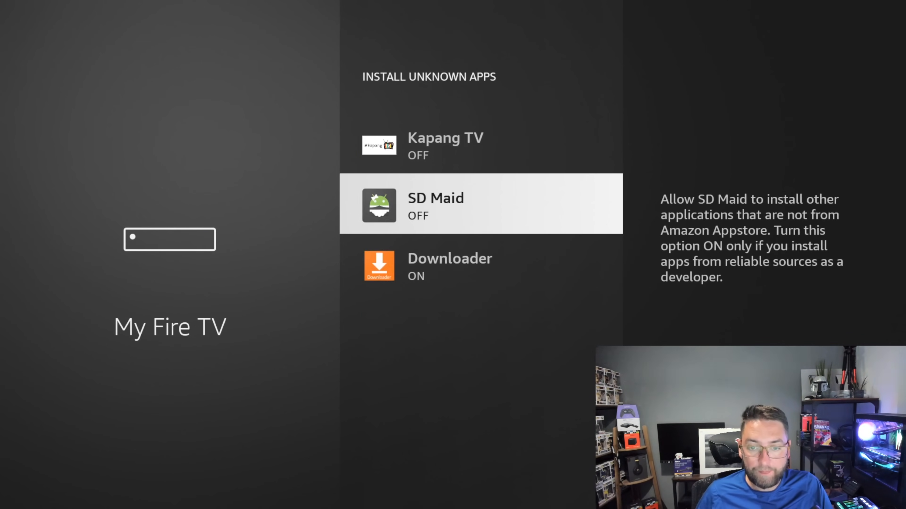
scroll("down", 3)
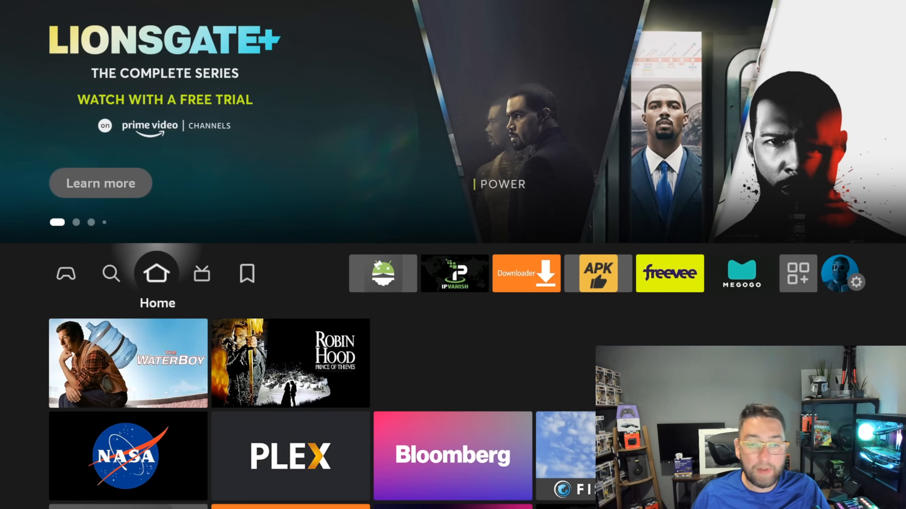
Launch Downloader from Your Apps & Channels on the Fire TV home screen.
left_click(525, 273)
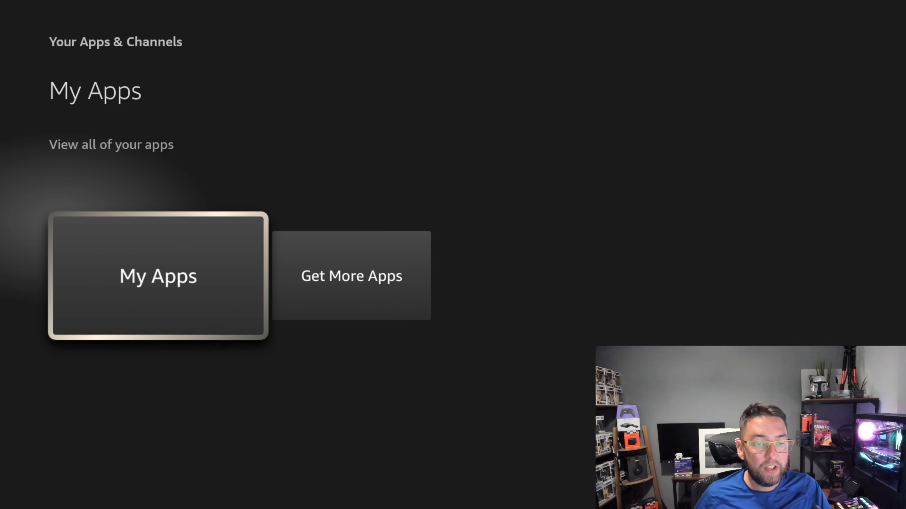
left_click(158, 275)
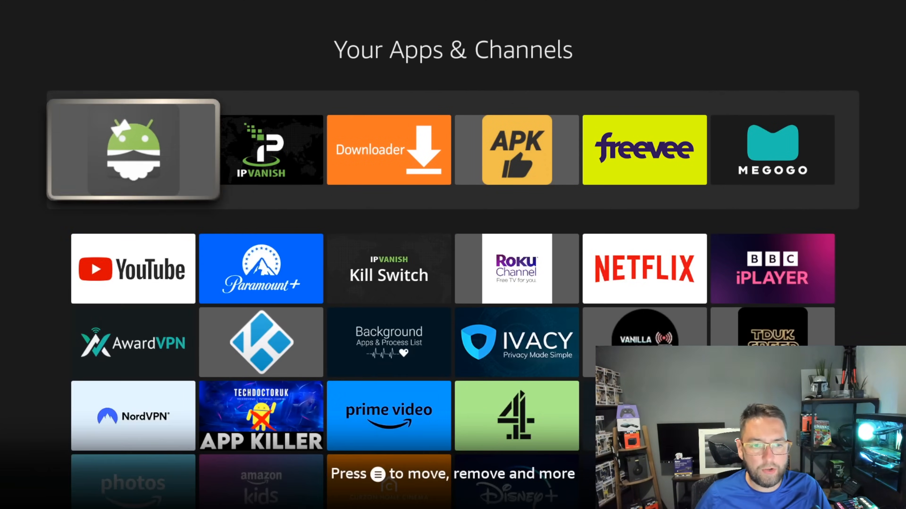
left_click(388, 150)
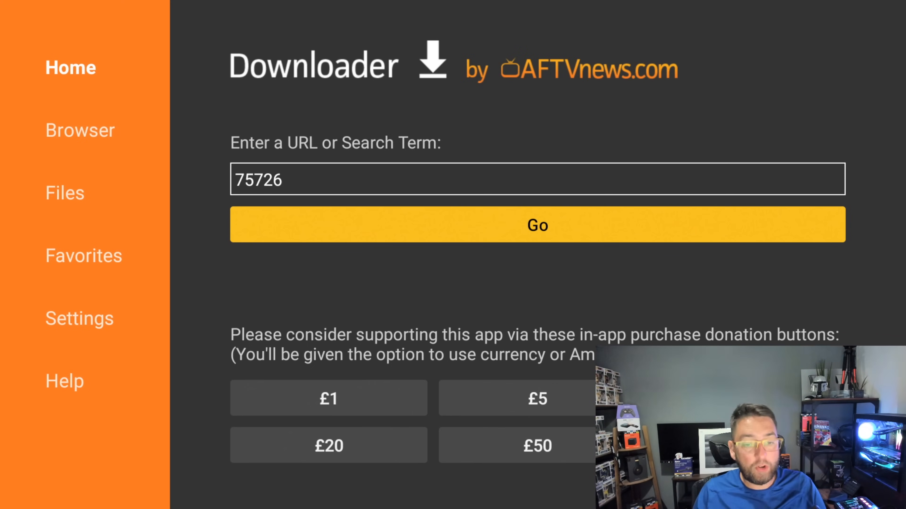
Load the downloads page for code 75726 and go to the SD Maid Pro download page.
left_click(517, 398)
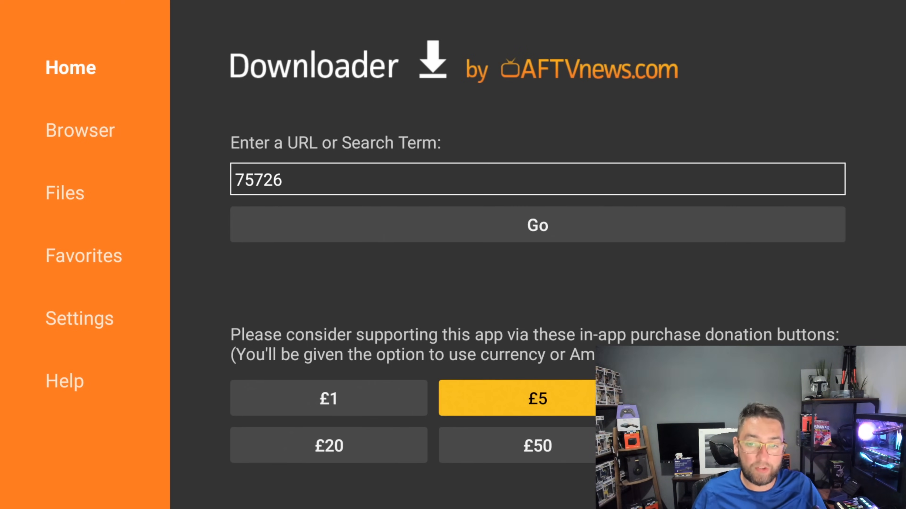
left_click(537, 225)
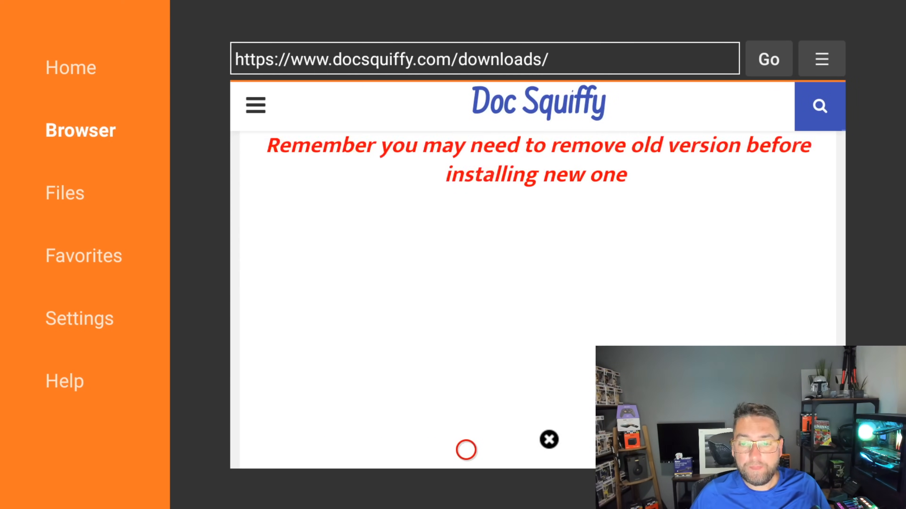
scroll("down", 3)
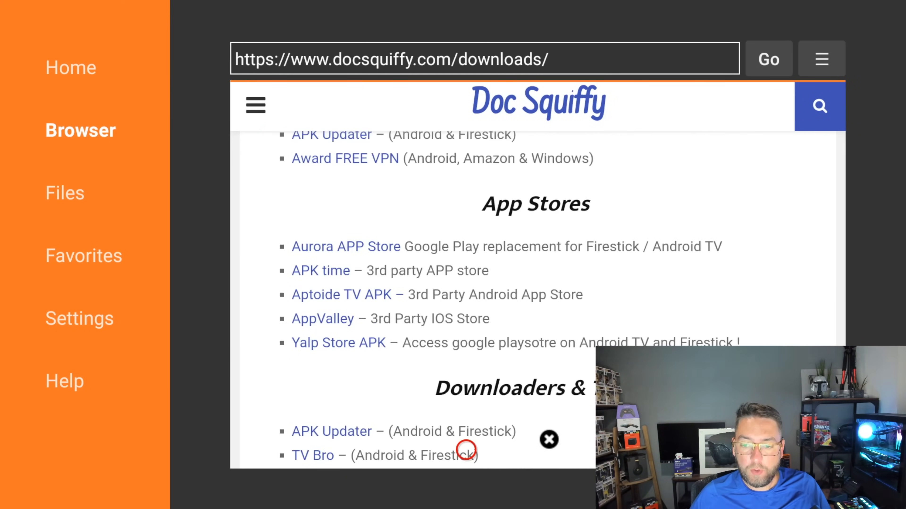
scroll("down", 3)
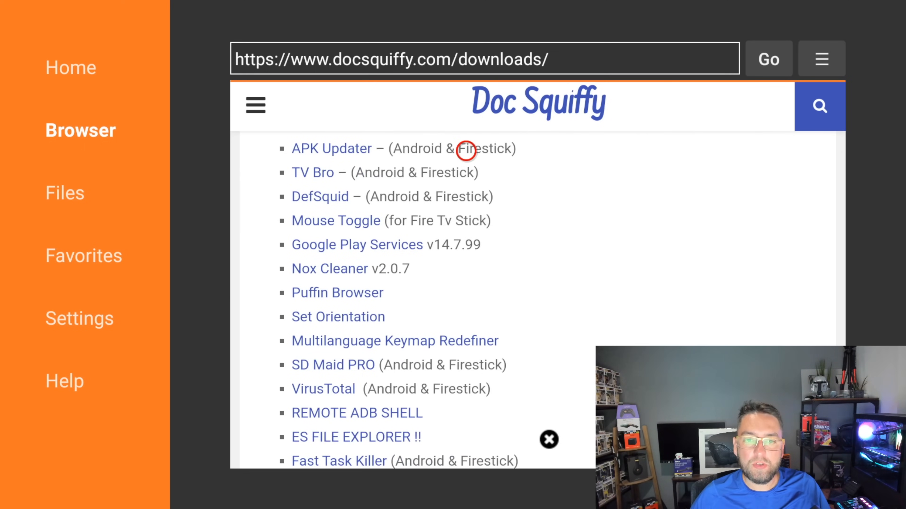
mouse_move(465, 262)
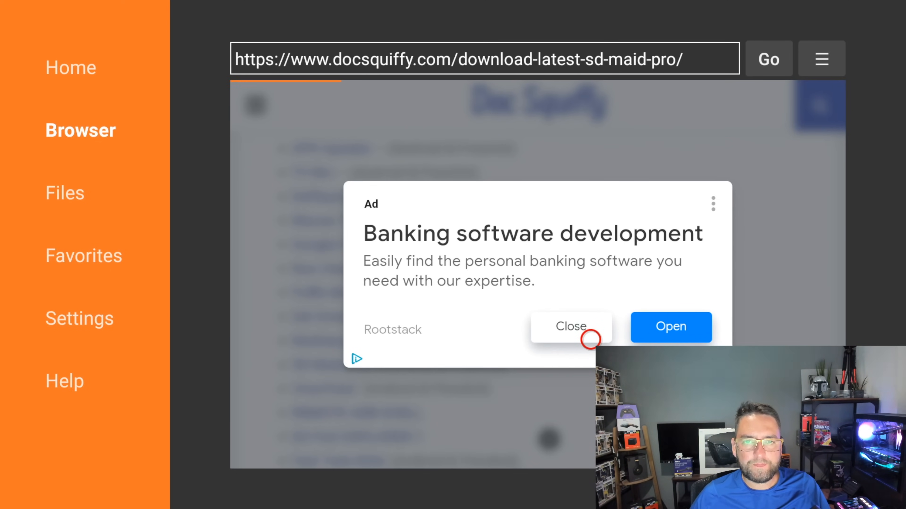
left_click(570, 327)
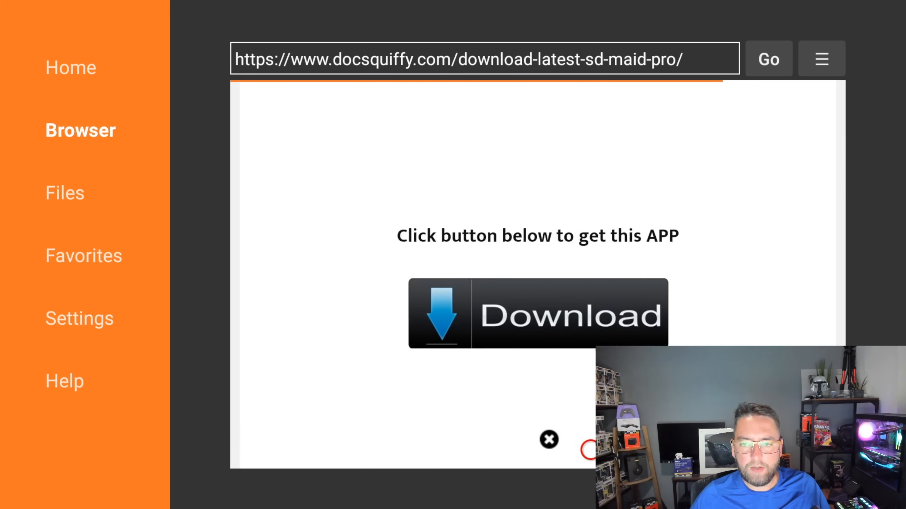
Download the SD Maid Pro file and install it as an update to SD Maid.
scroll("down", 3)
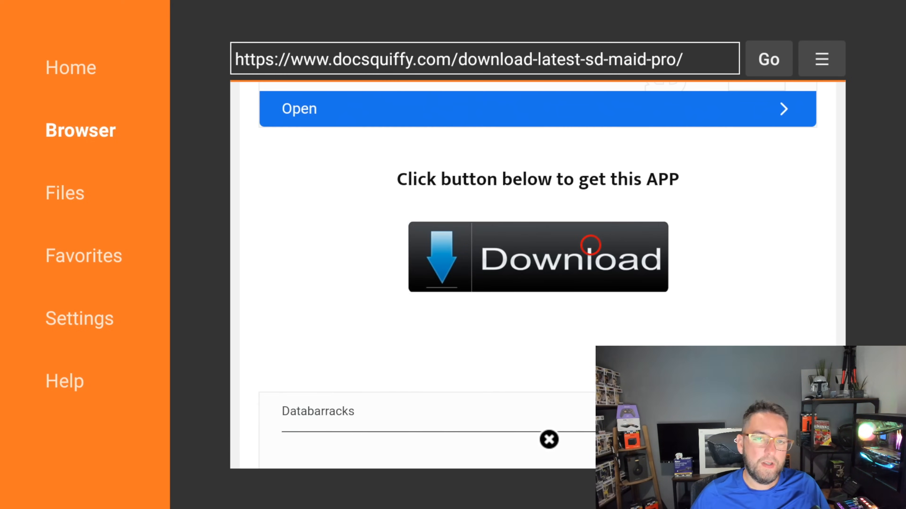
left_click(536, 257)
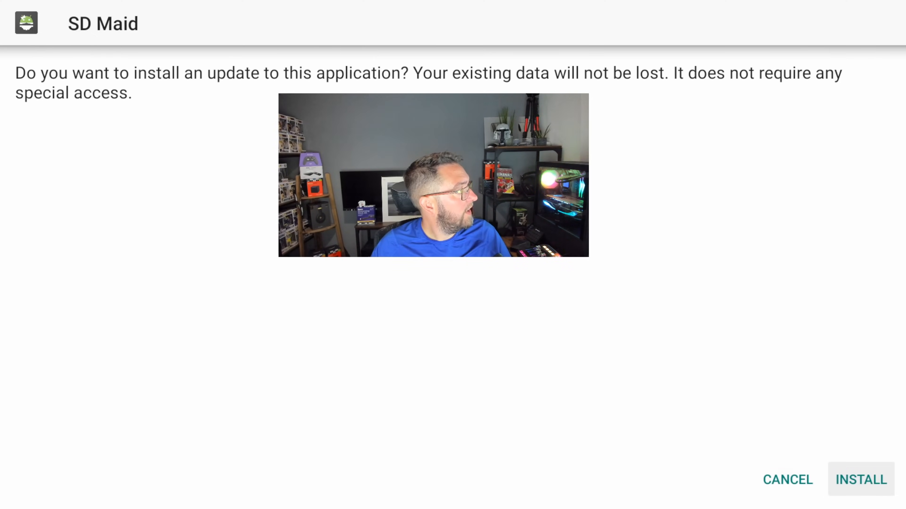
left_click(860, 479)
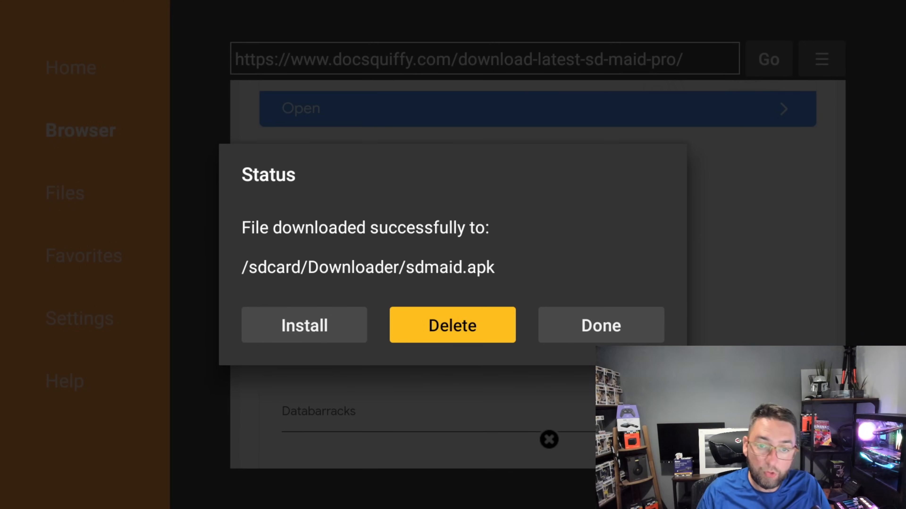
Delete the downloaded sdmaid.apk and the leftover 75726.bin from the Downloader files.
left_click(452, 325)
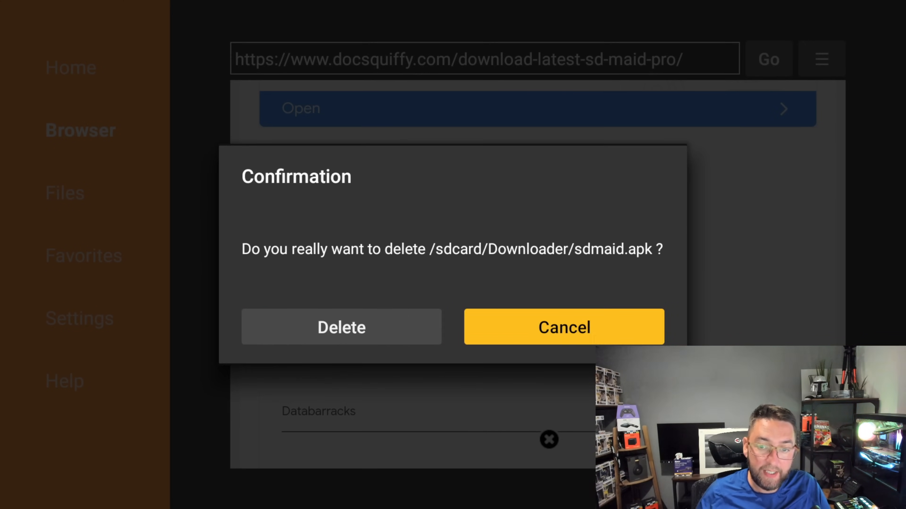
left_click(563, 327)
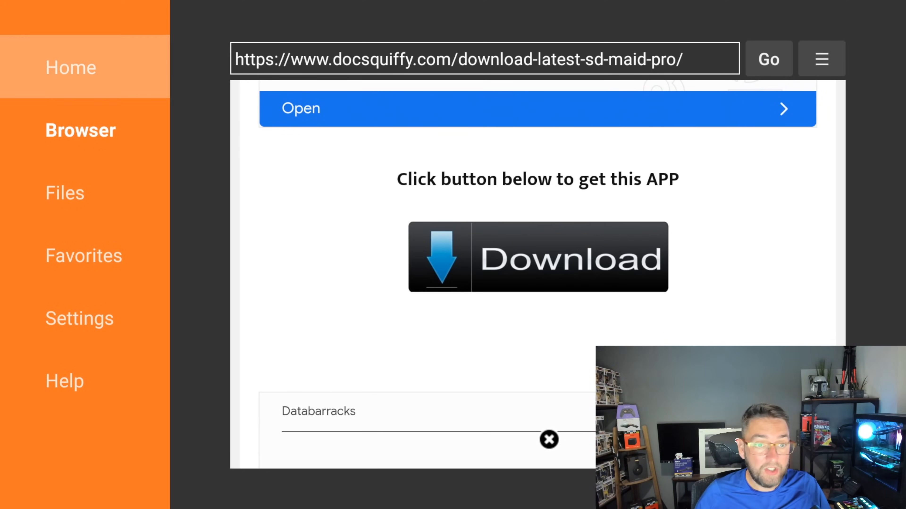
left_click(66, 192)
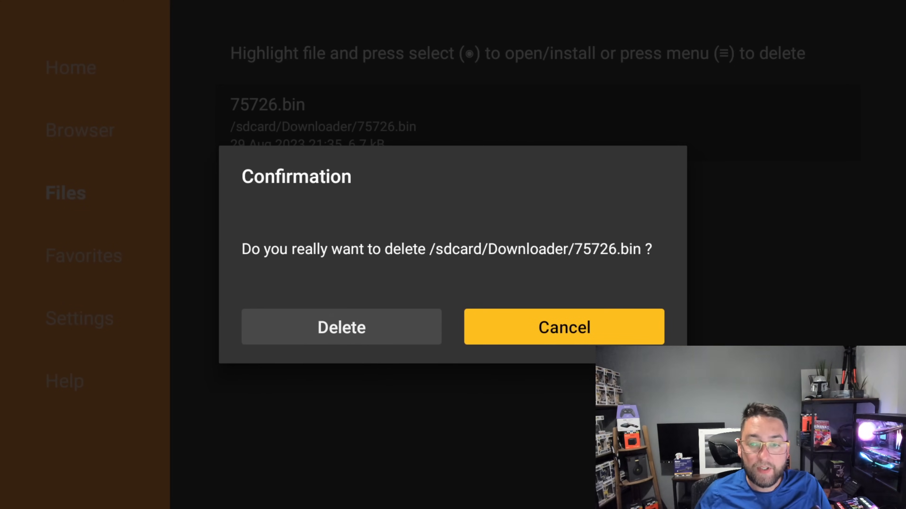
left_click(340, 327)
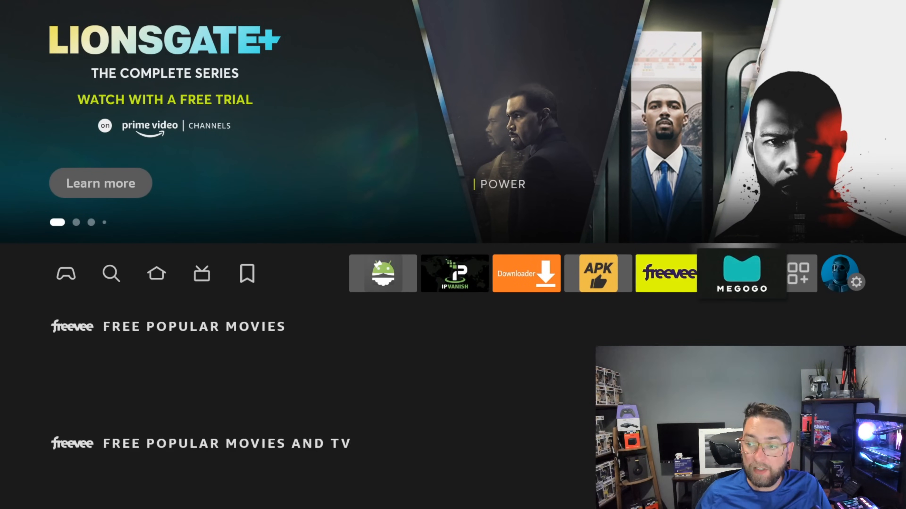
left_click(800, 274)
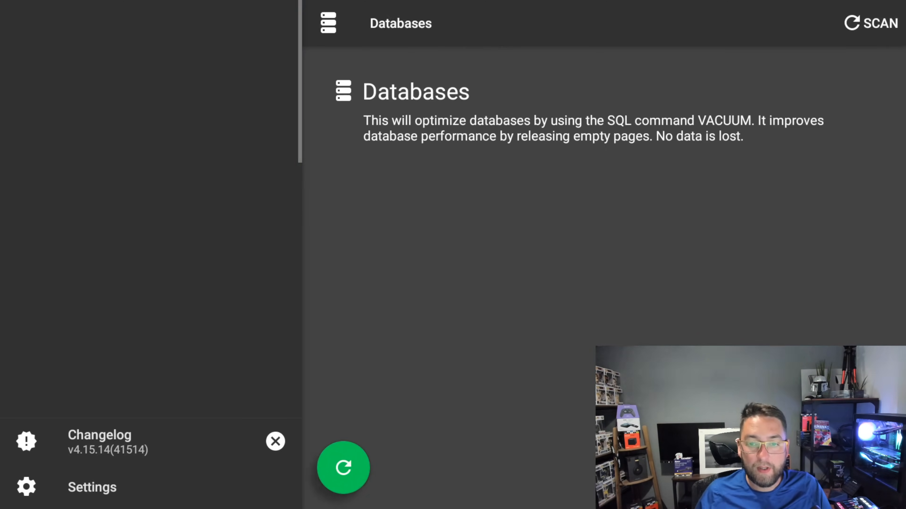
left_click(327, 24)
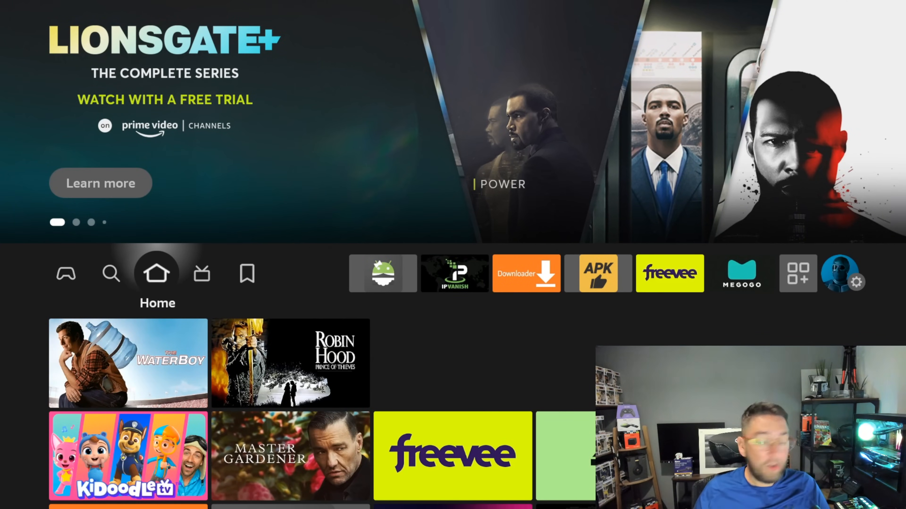
left_click(525, 274)
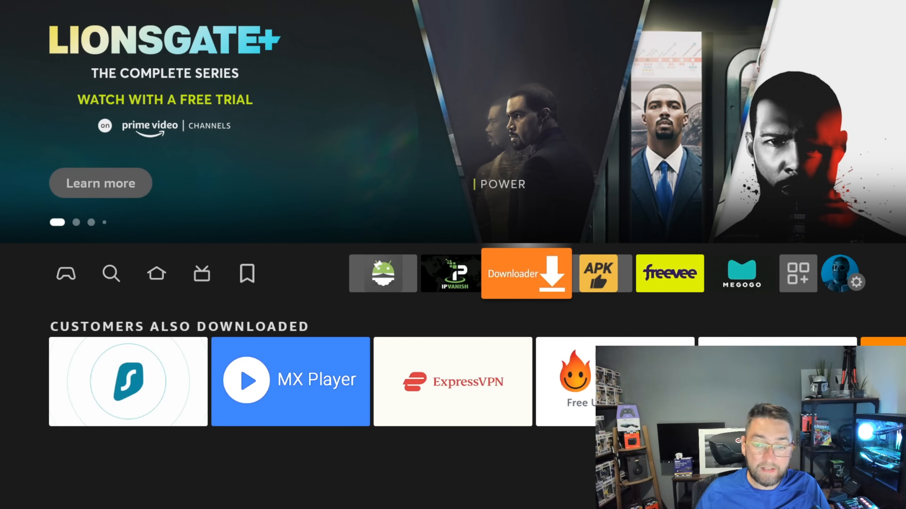
left_click(525, 273)
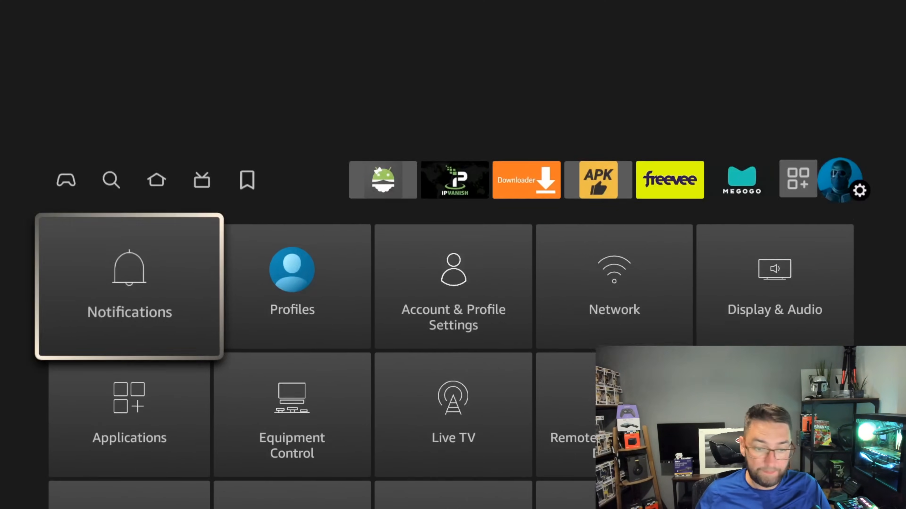
Browse Manage Installed Applications in Fire TV Settings to review each app's usage and size.
left_click(129, 414)
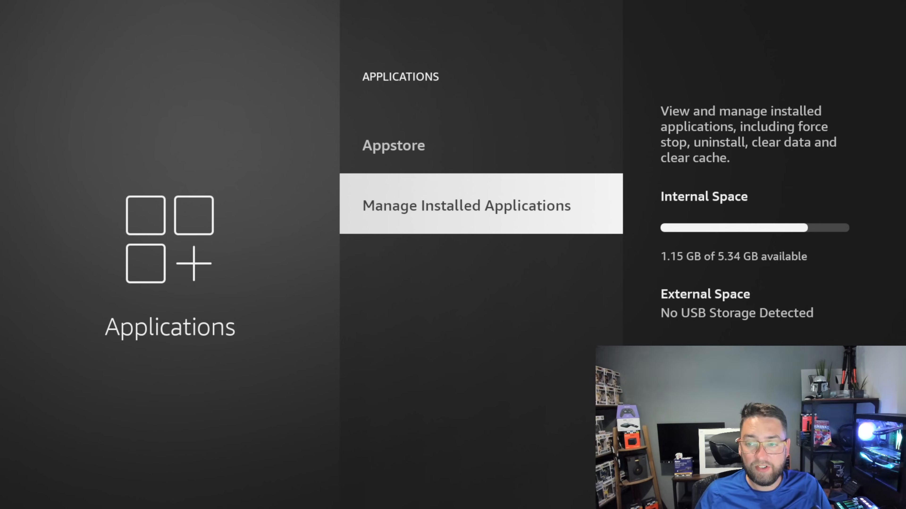
left_click(466, 205)
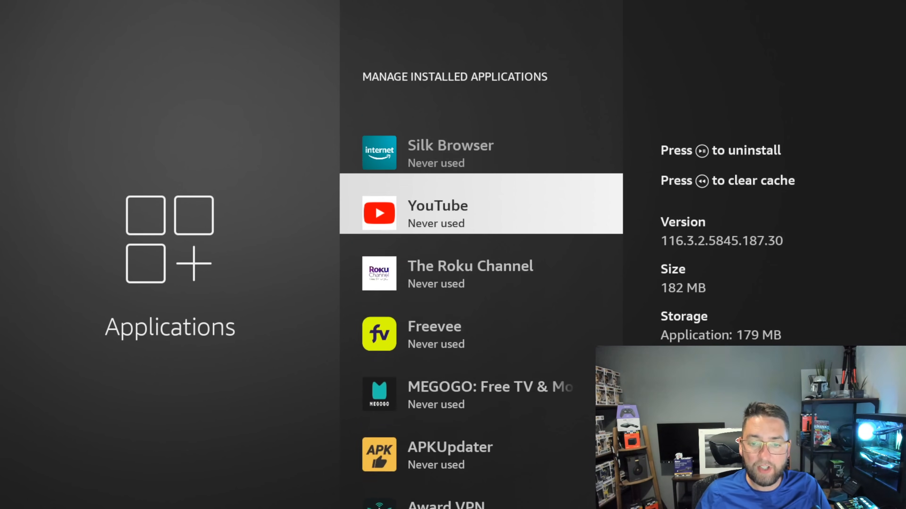
scroll("down", 3)
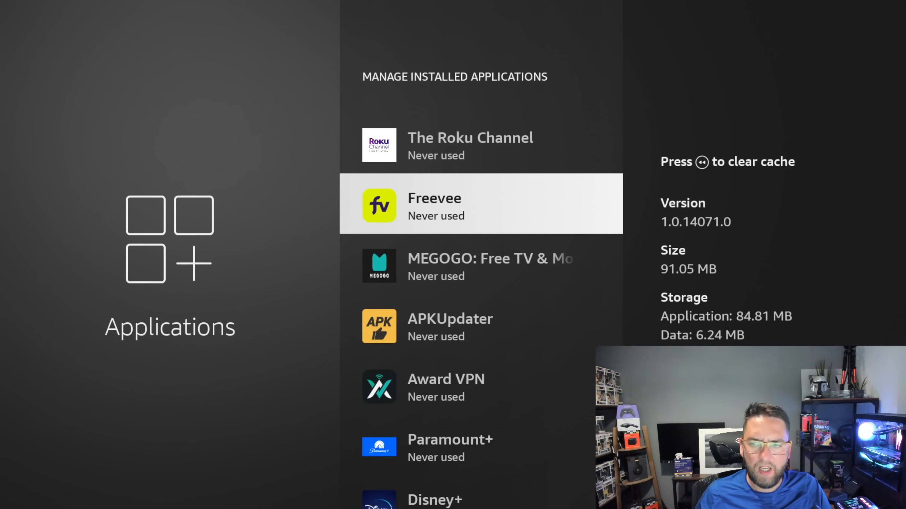
scroll("down", 3)
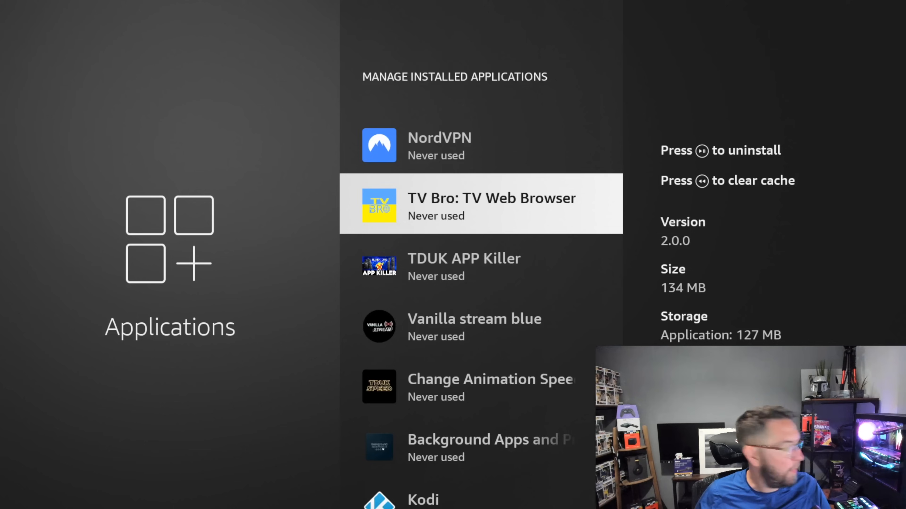
scroll("down", 3)
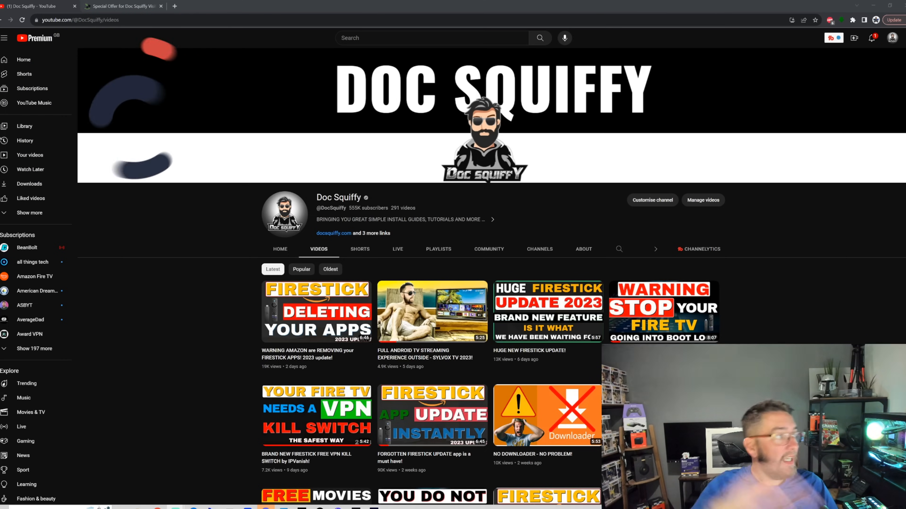
Switch to the IPVanish 'Special Offer for Doc Squiffy Visitors' page.
left_click(121, 6)
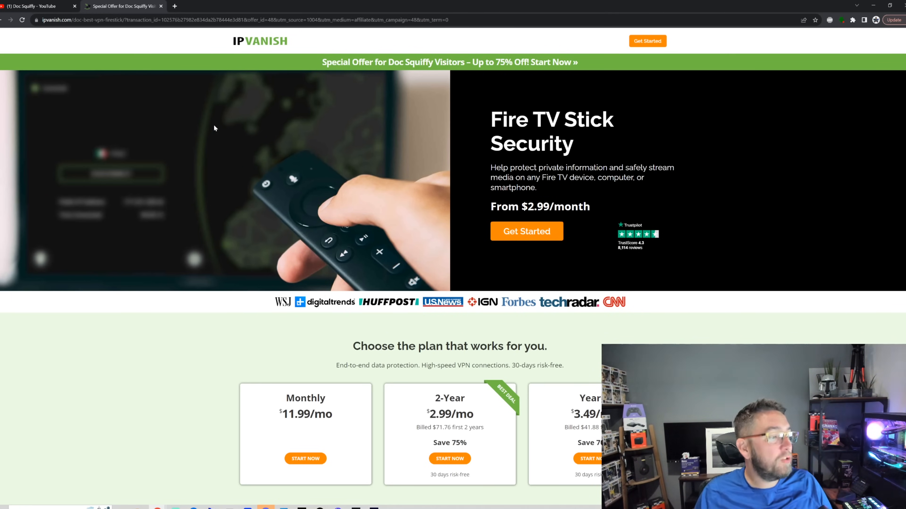
Scroll through the IPVanish offer's feature sections, then return to the Doc Squiffy channel videos.
scroll("down", 3)
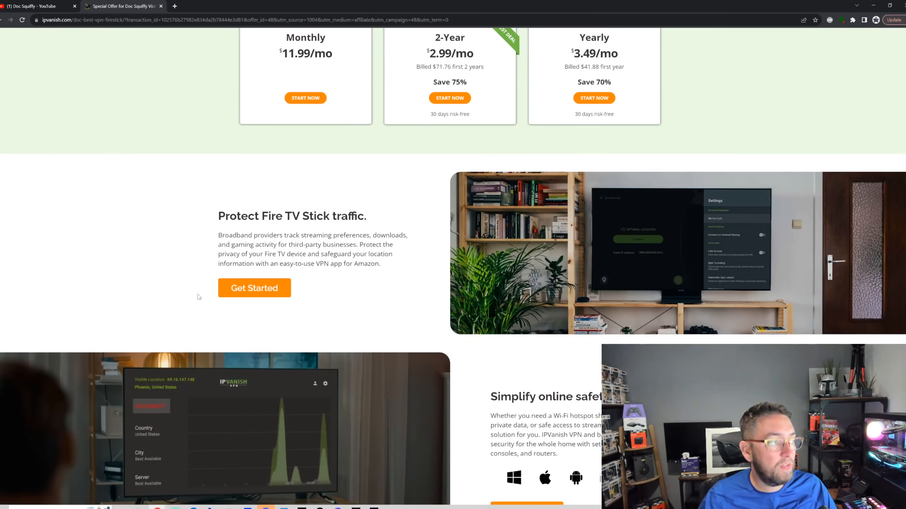
scroll("down", 3)
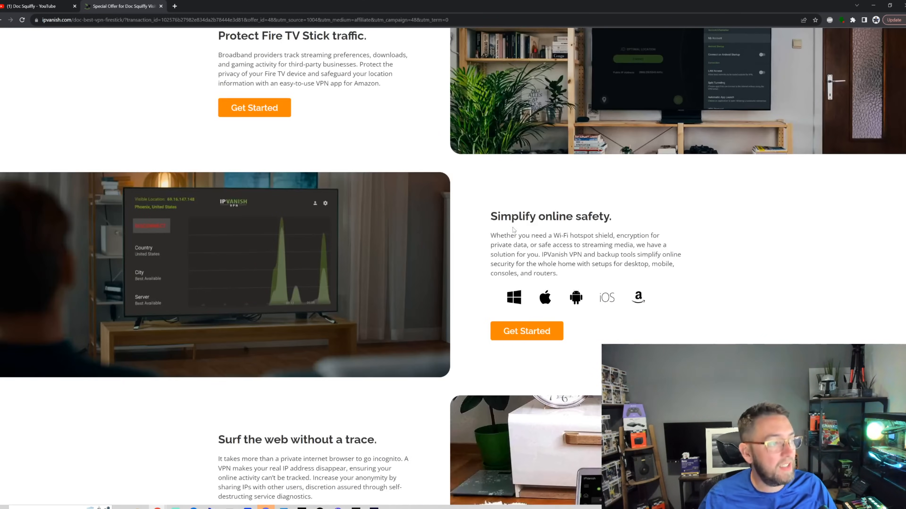
scroll("down", 3)
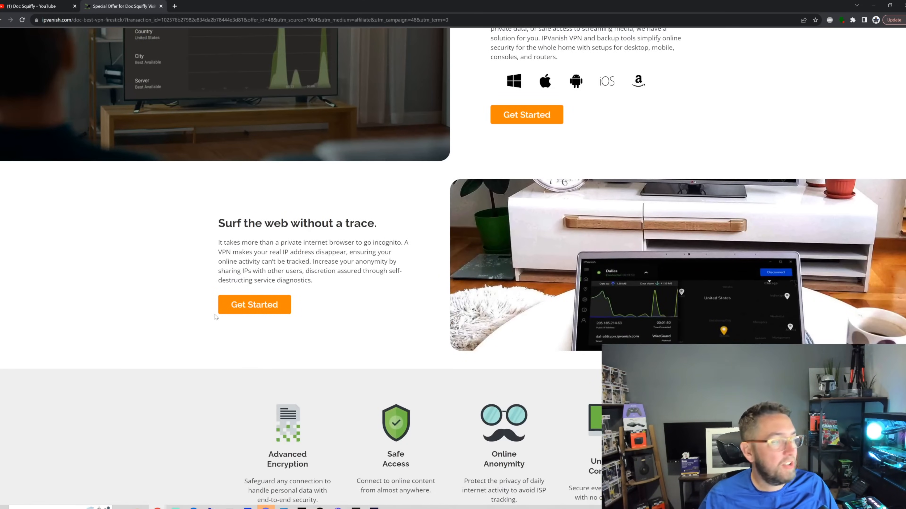
scroll("up", 3)
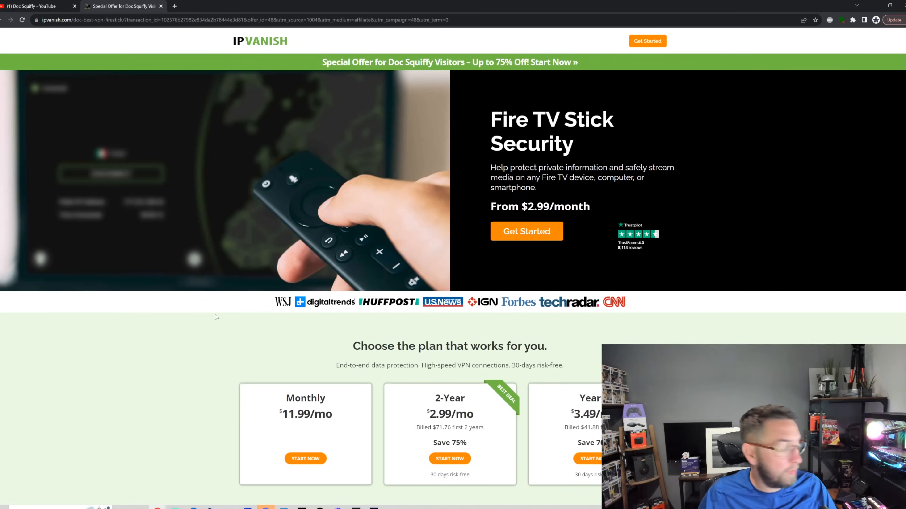
left_click(40, 5)
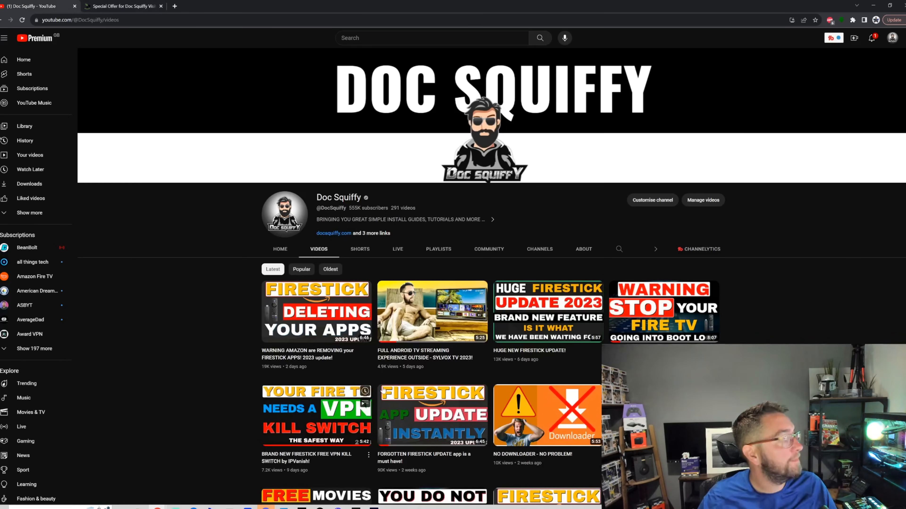
scroll("down", 3)
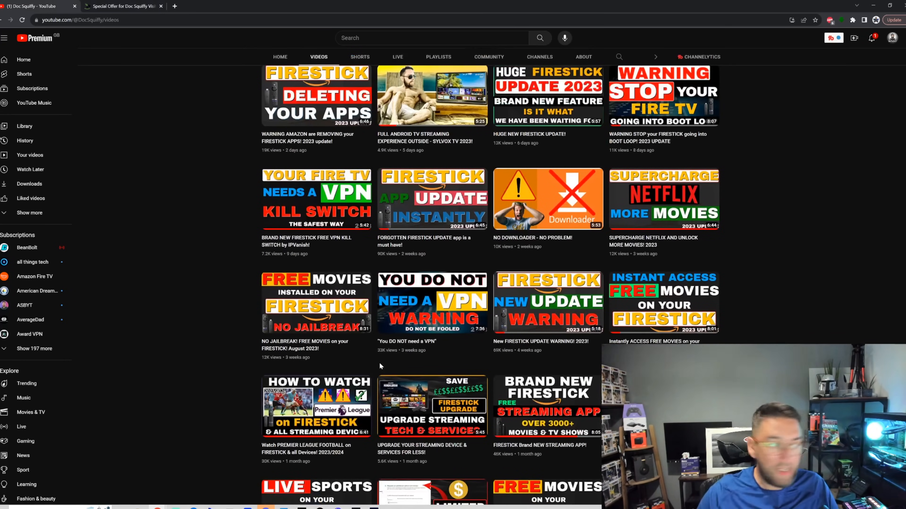
scroll("down", 3)
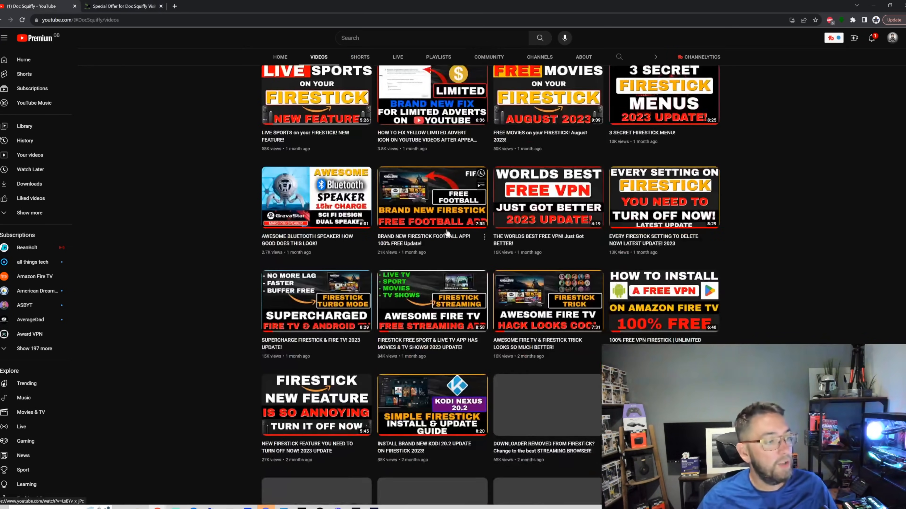
scroll("down", 3)
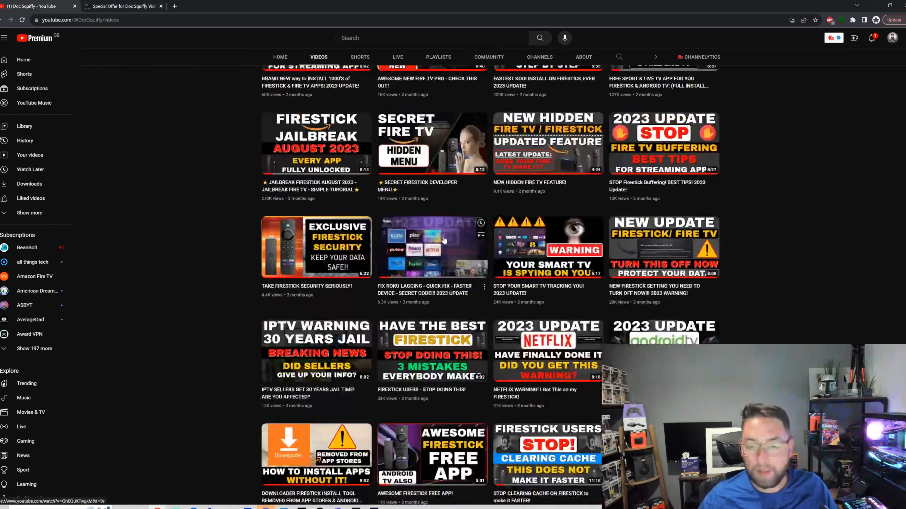
scroll("down", 3)
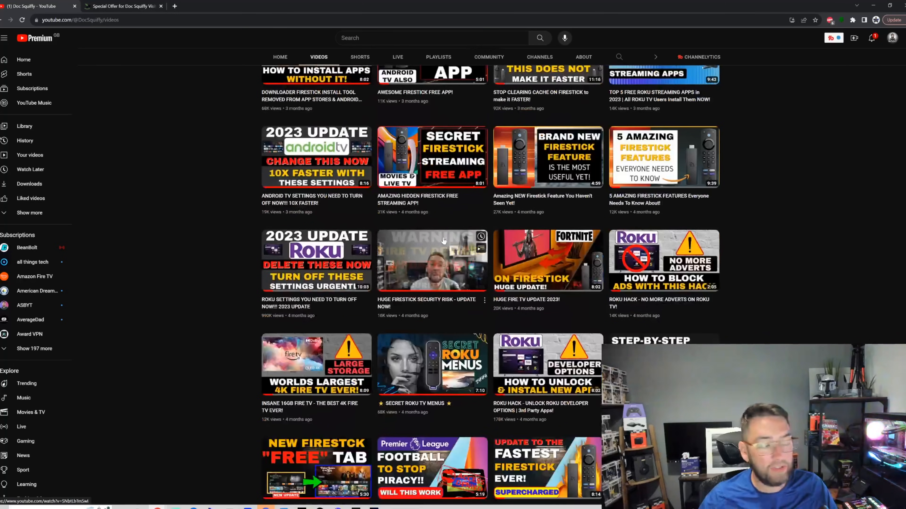